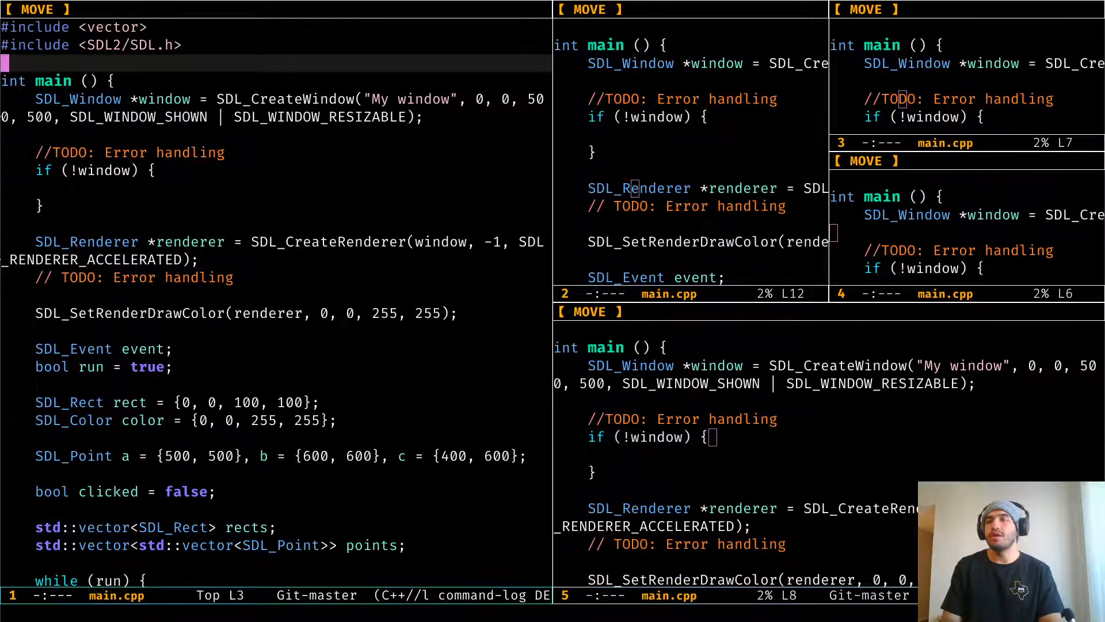
Step: Type "(other windo" on the blank line below the includes in window 1
type("(othe")
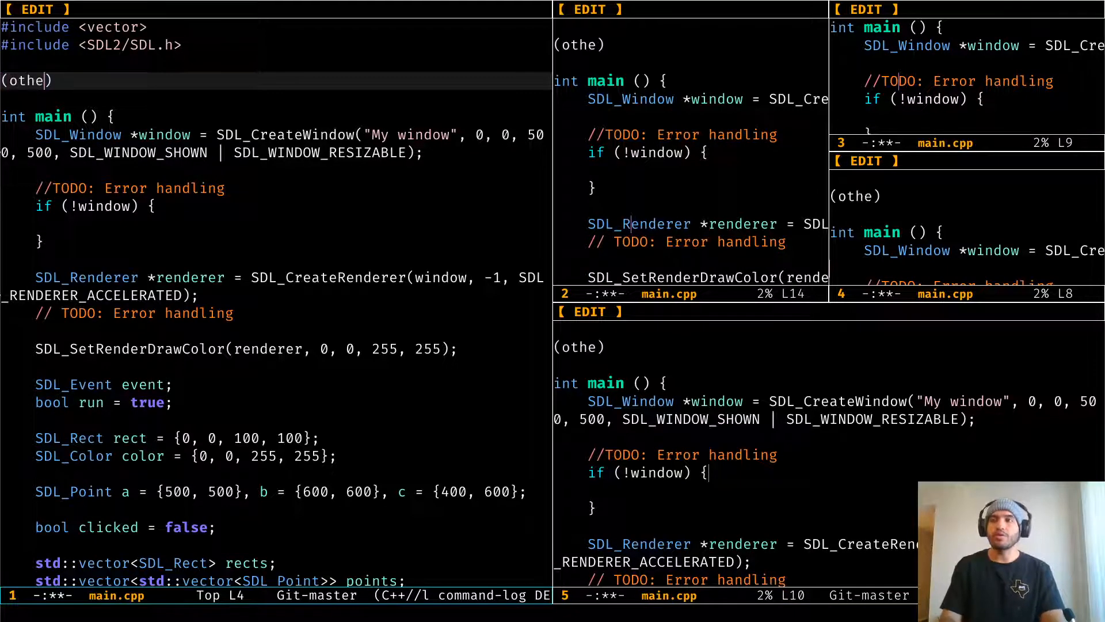
type("r windo")
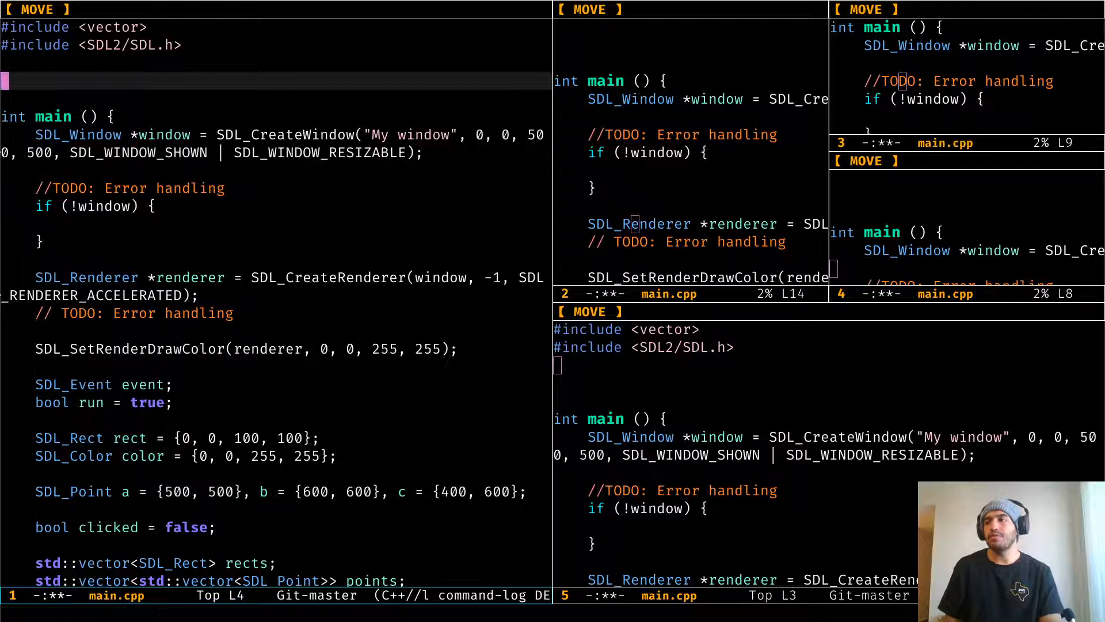
Step: Press the C-w prefix so the echo area waits for a window number
key("ctrl+w")
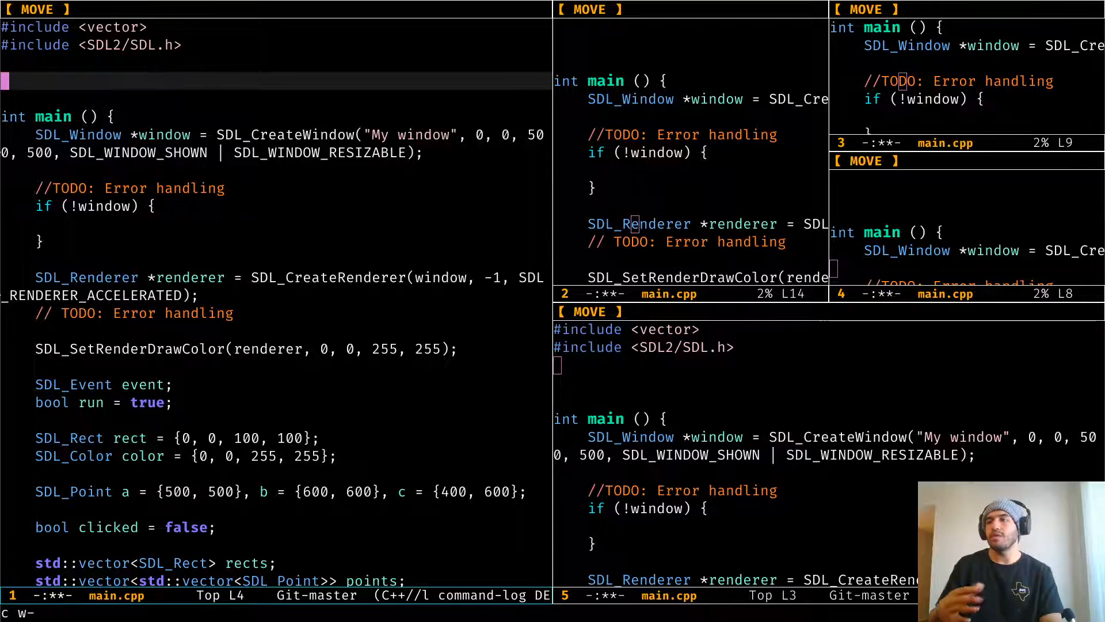